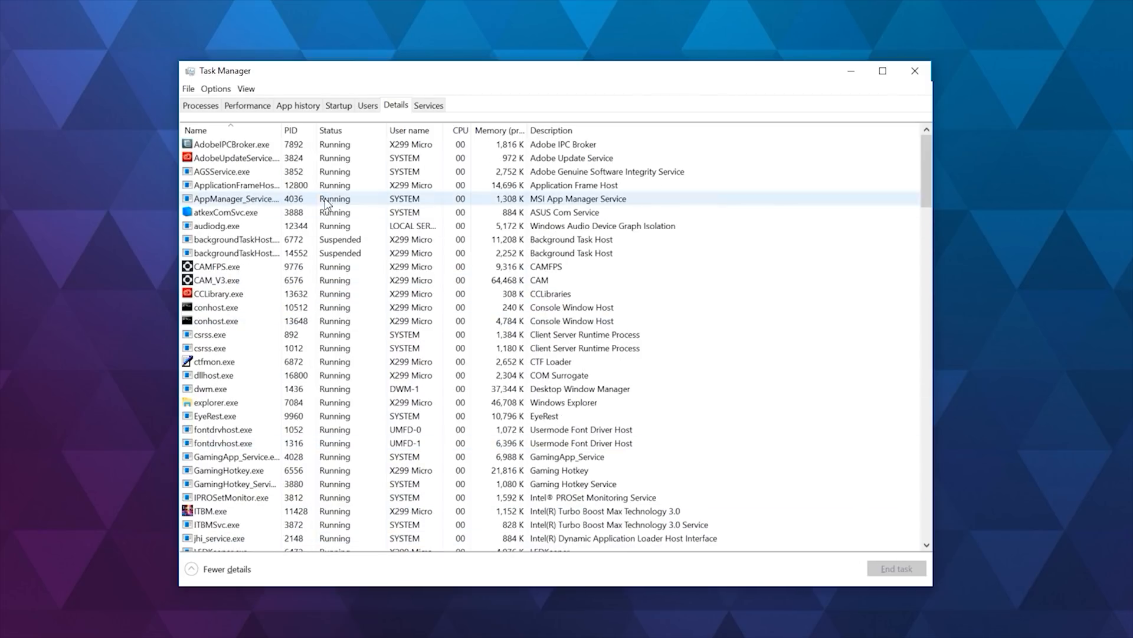
Step: Bring up the processor affinity dialog for Adobe Media Encoder.exe from the Details list
left_click(200, 105)
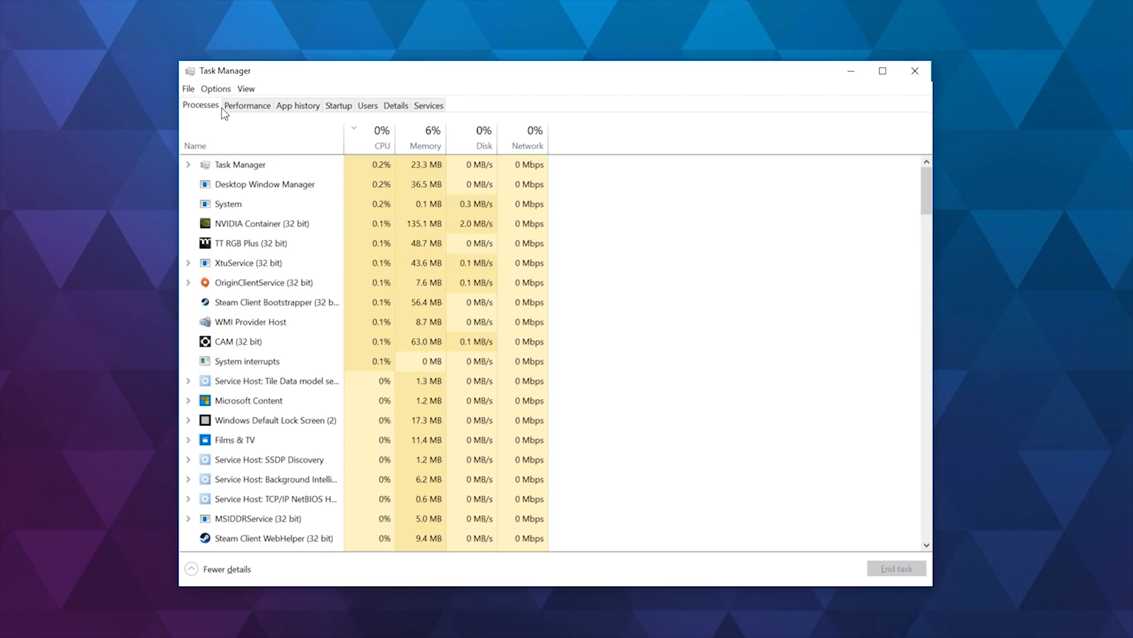
left_click(247, 106)
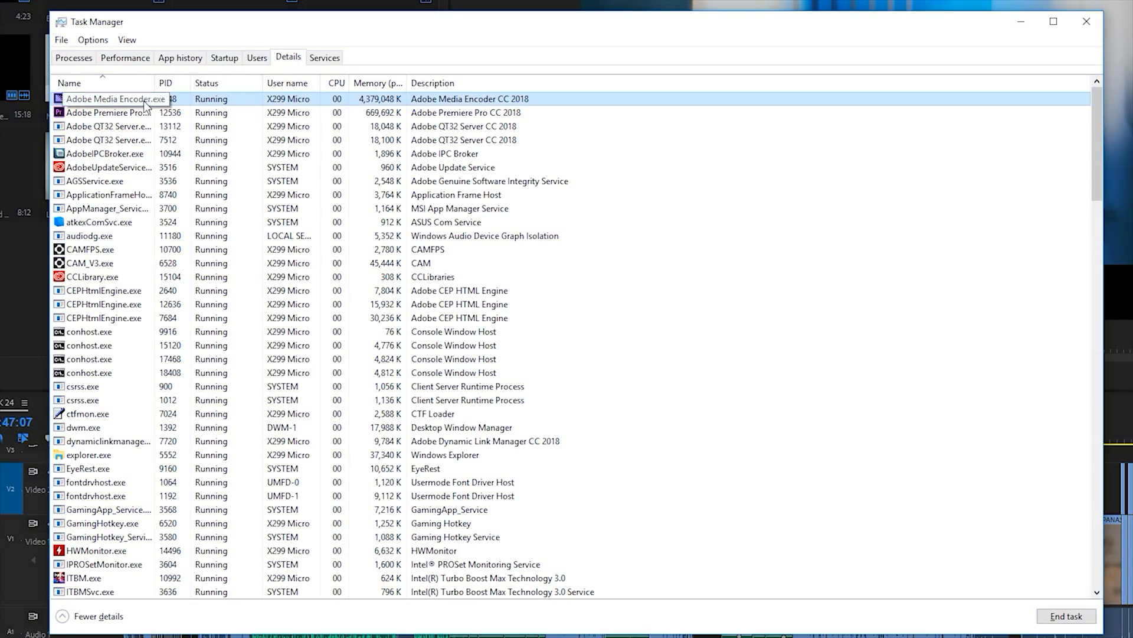
right_click(116, 98)
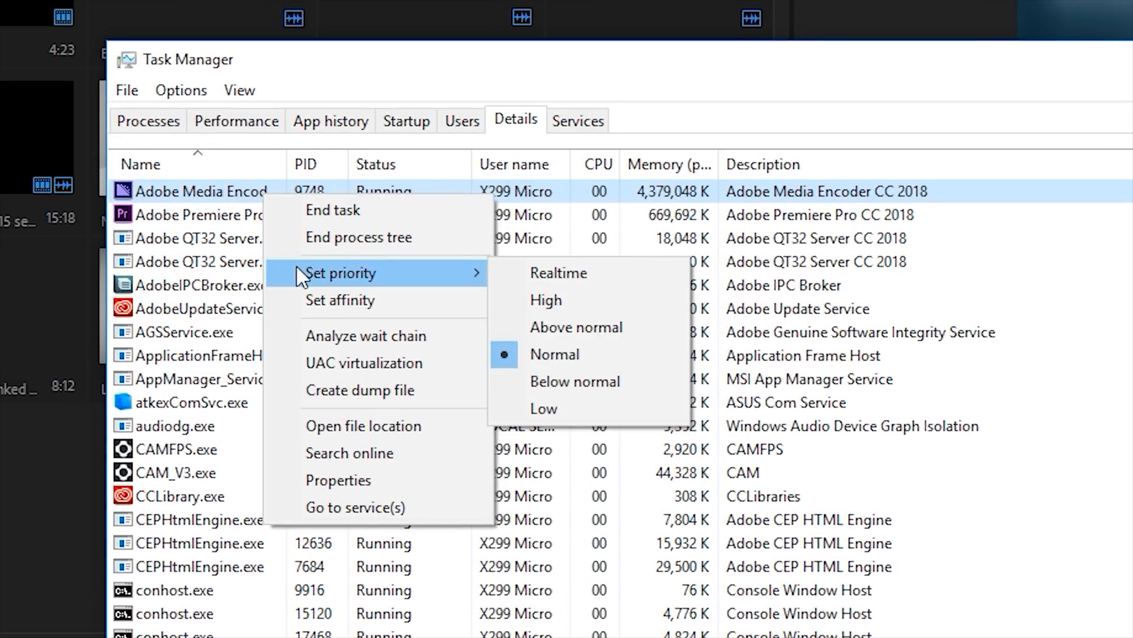
left_click(340, 300)
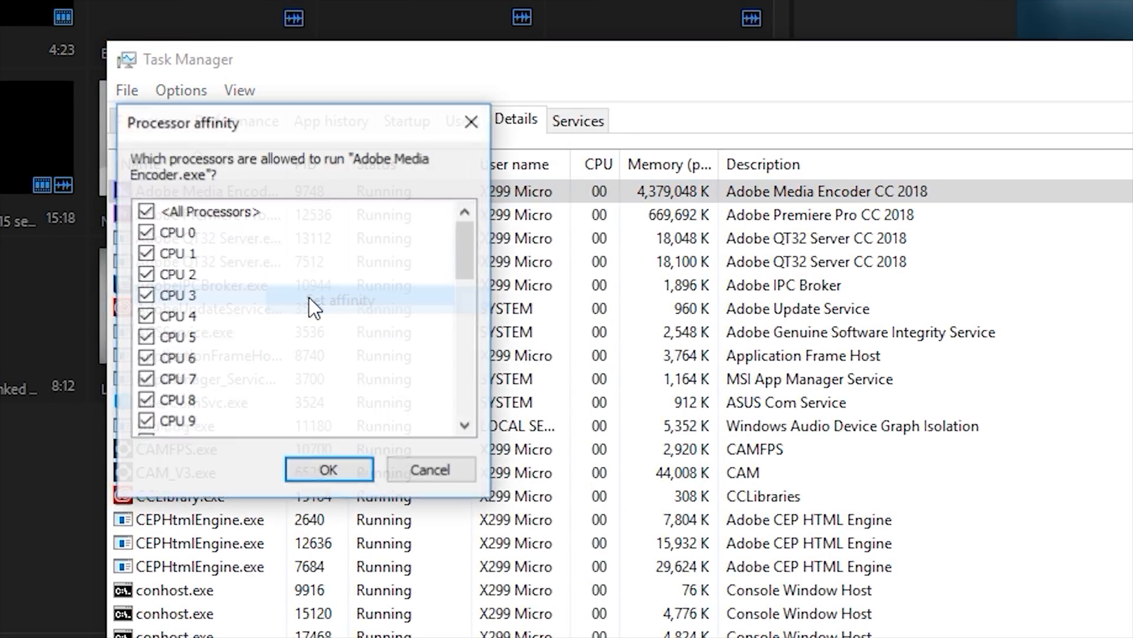